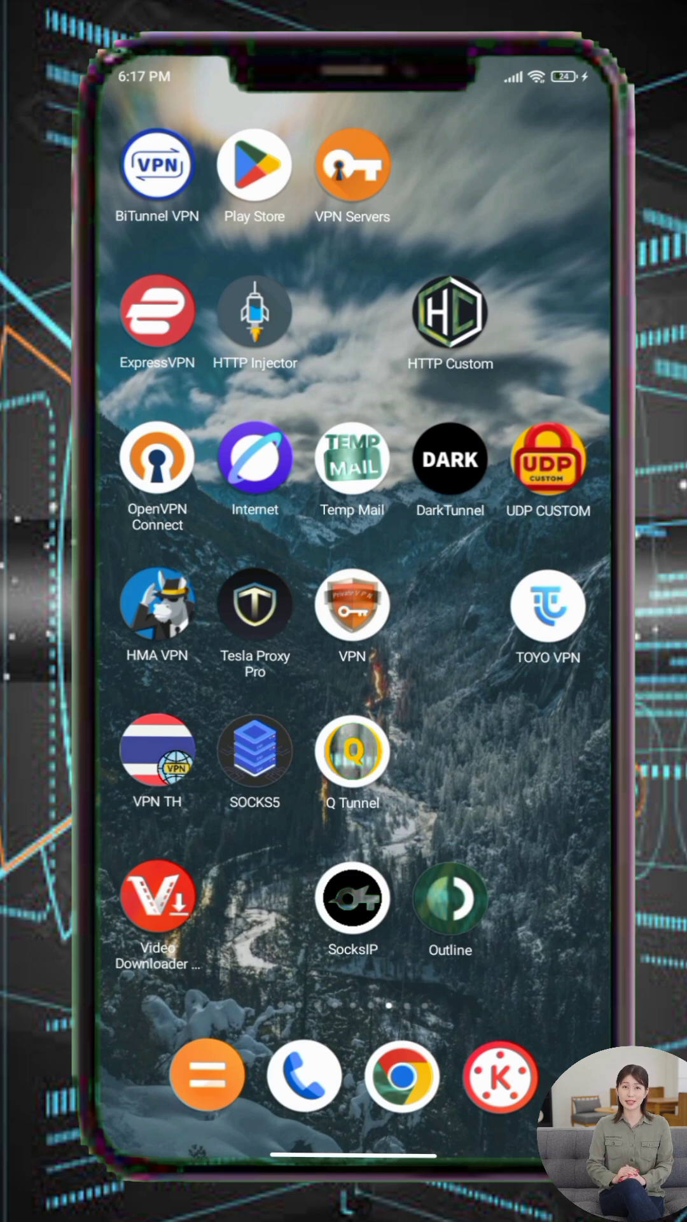
Search the Play Store for 'tls' and pick the 'tls tunnel' suggestion to reach its listing.
click(251, 164)
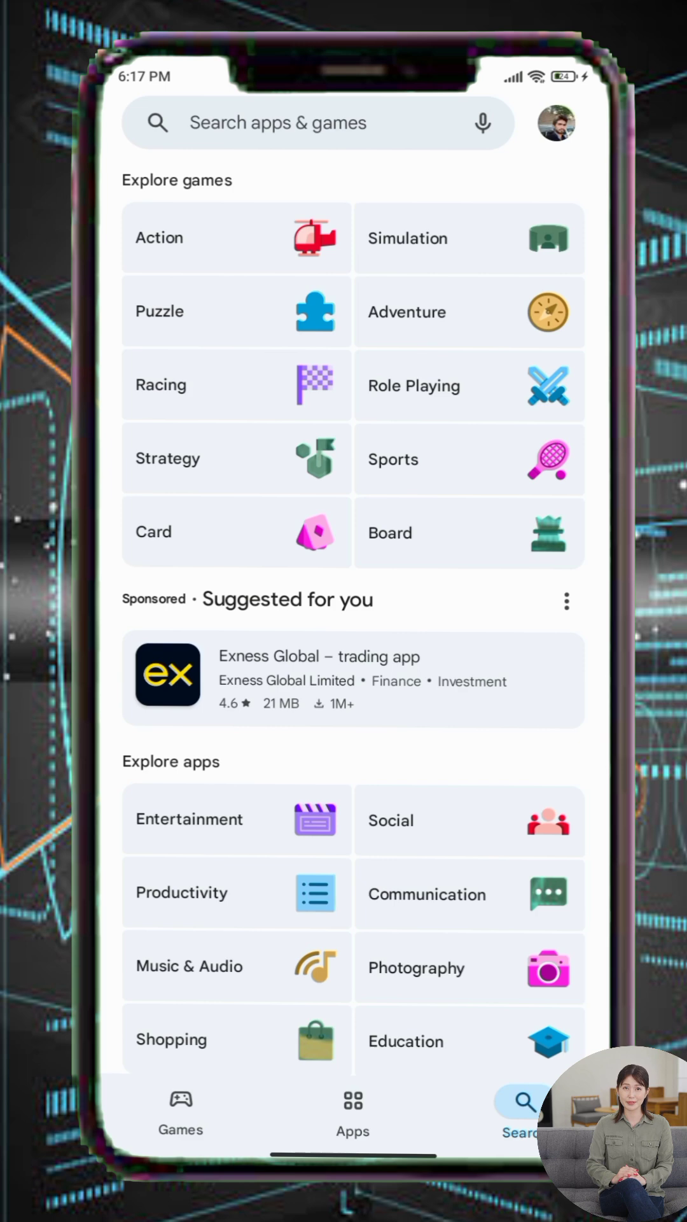
click(312, 122)
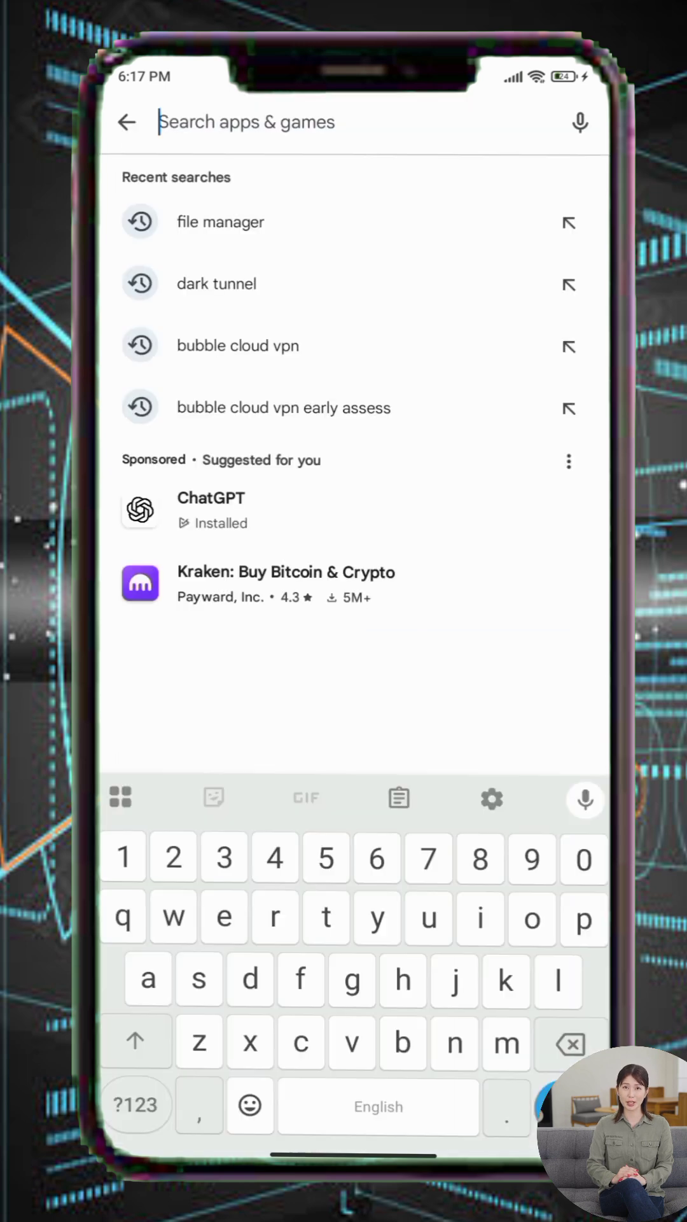
text(tls)
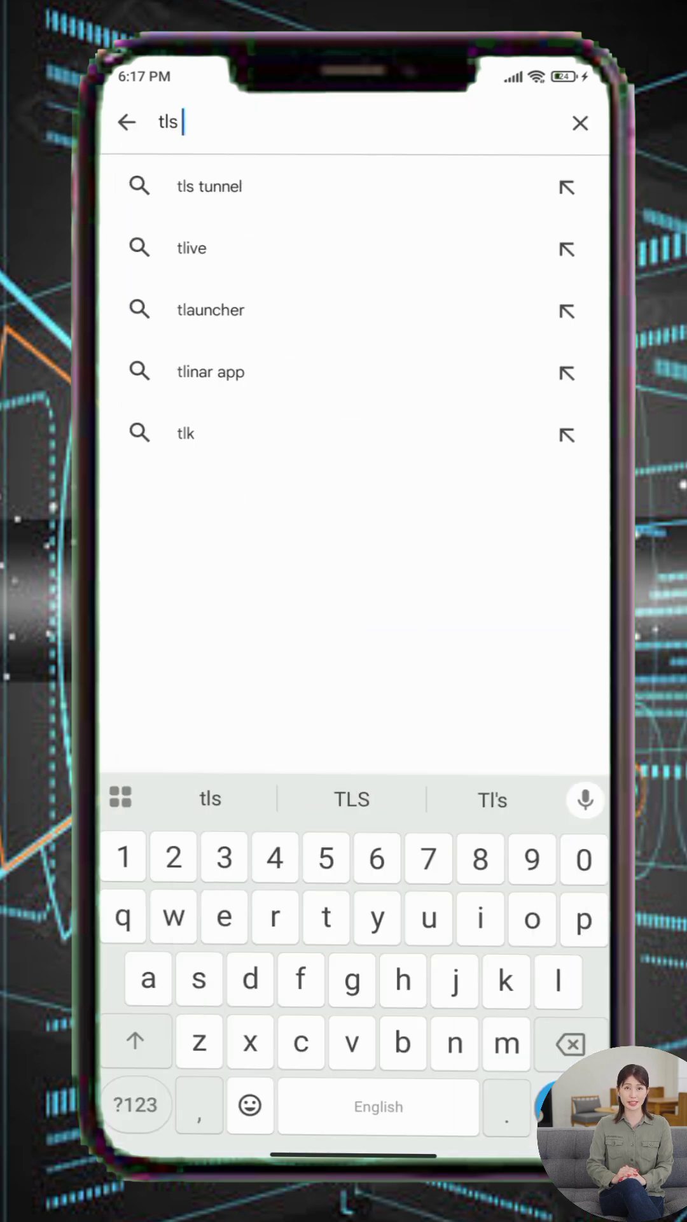
click(208, 186)
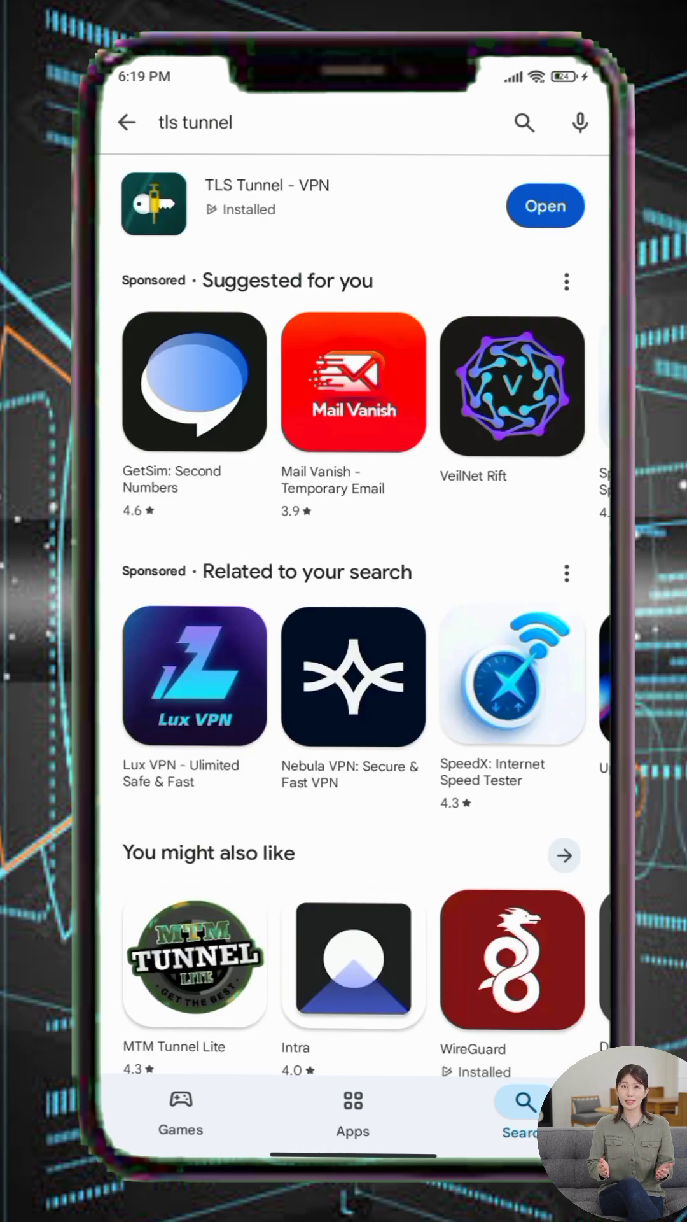
Leave the Play Store listing and head to a Google web search for 'howdy id'.
click(544, 206)
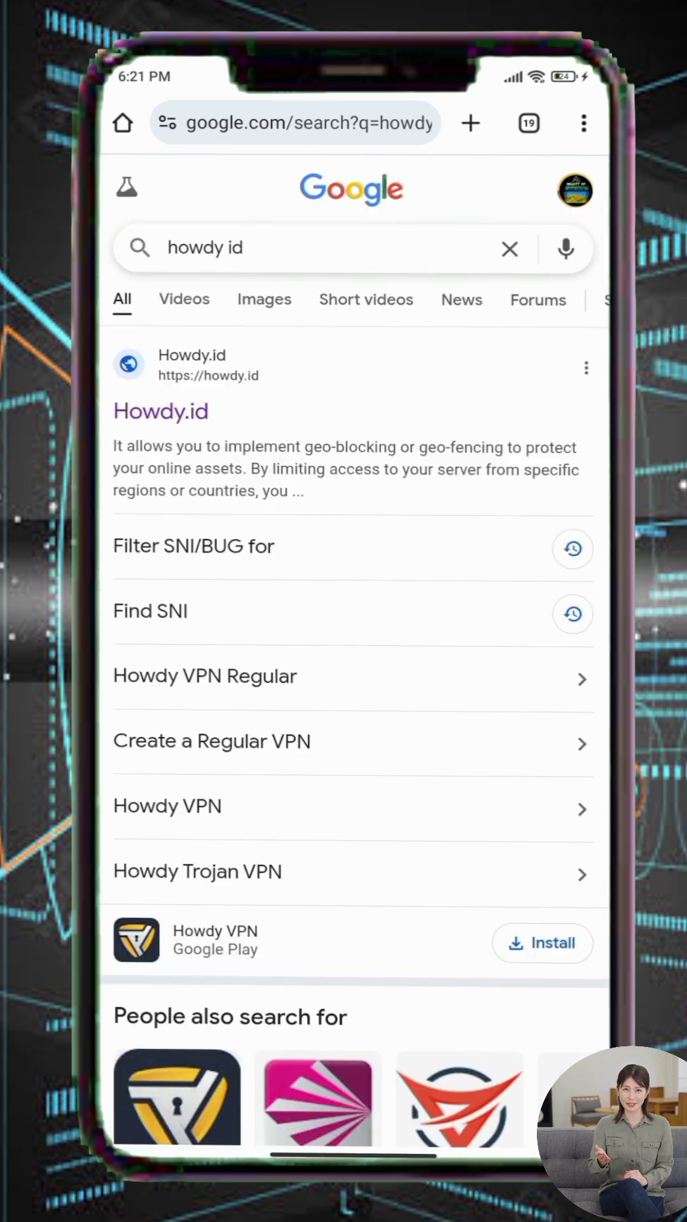
Enter the Howdy.id site and launch its Find SNI check-host tool.
click(160, 411)
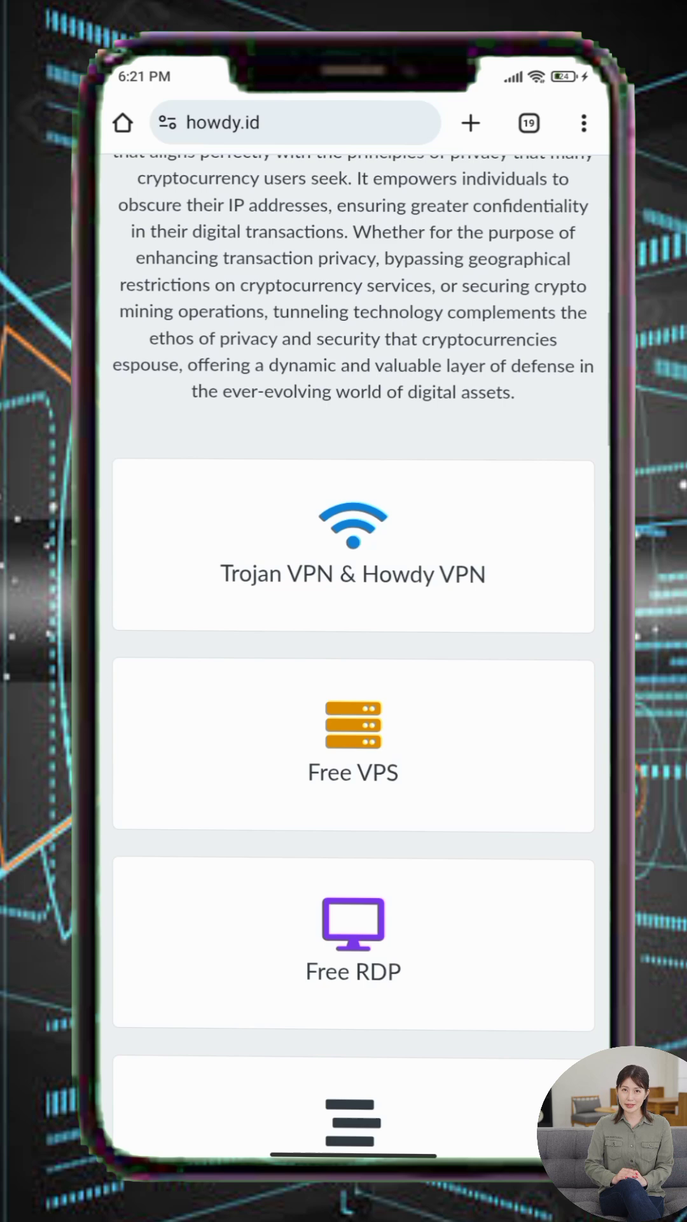
scroll(down, 3)
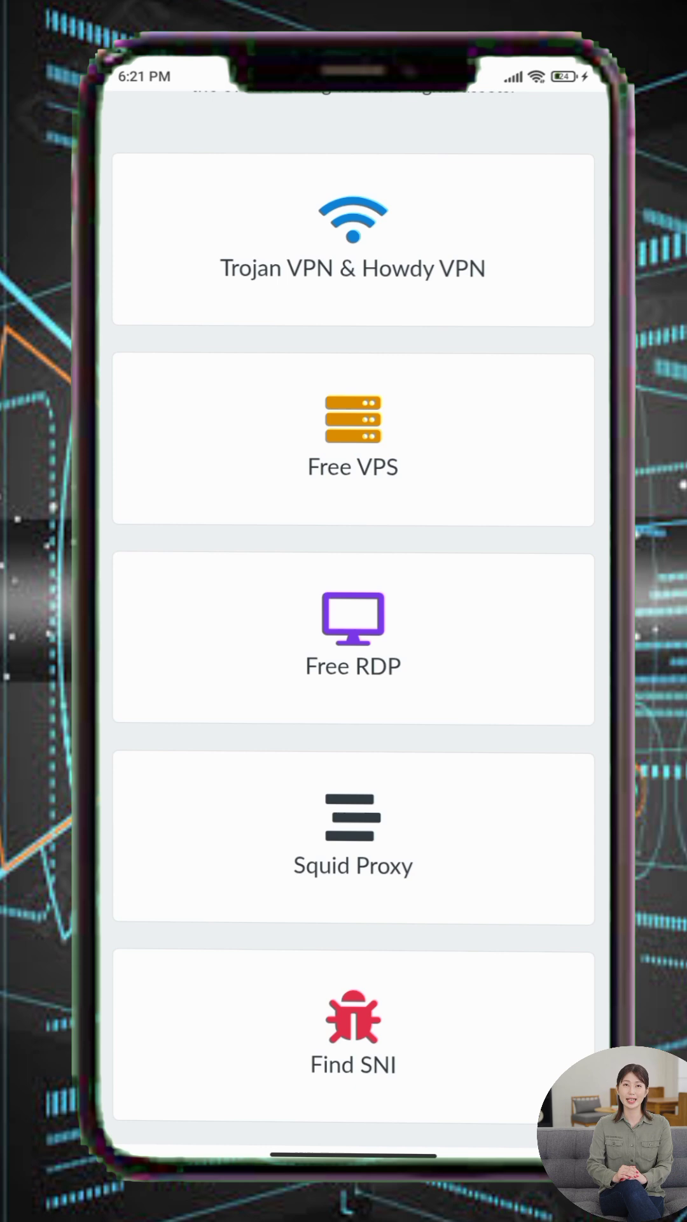
scroll(down, 3)
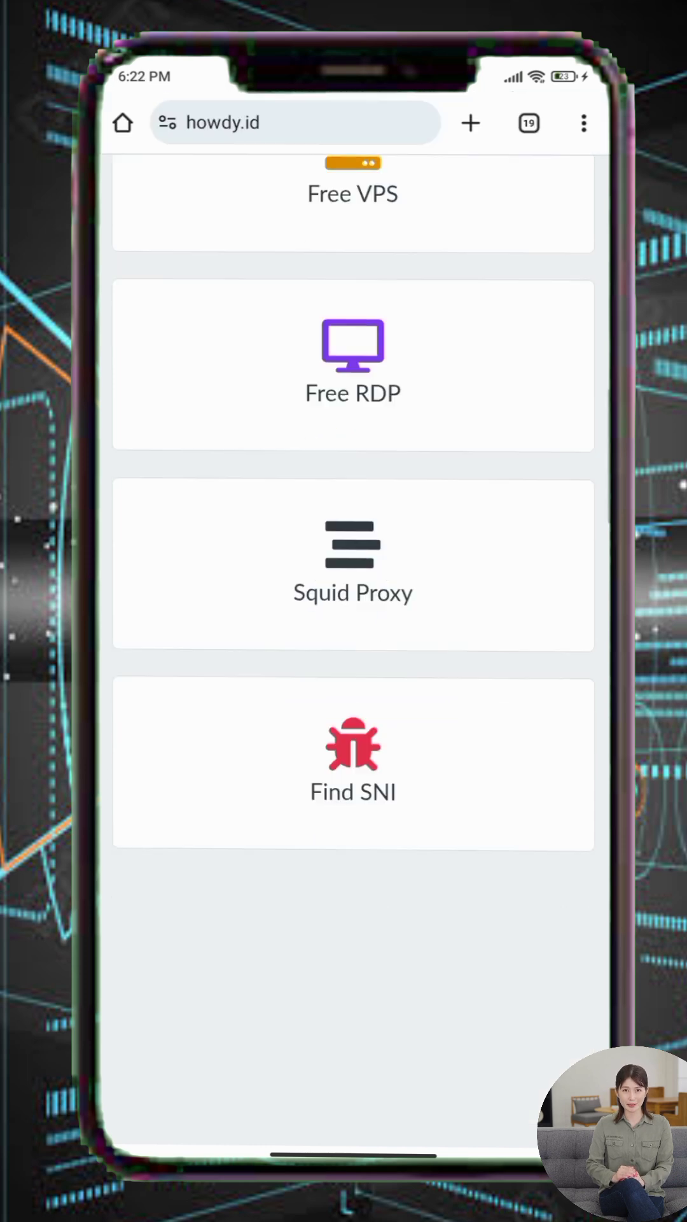
click(353, 762)
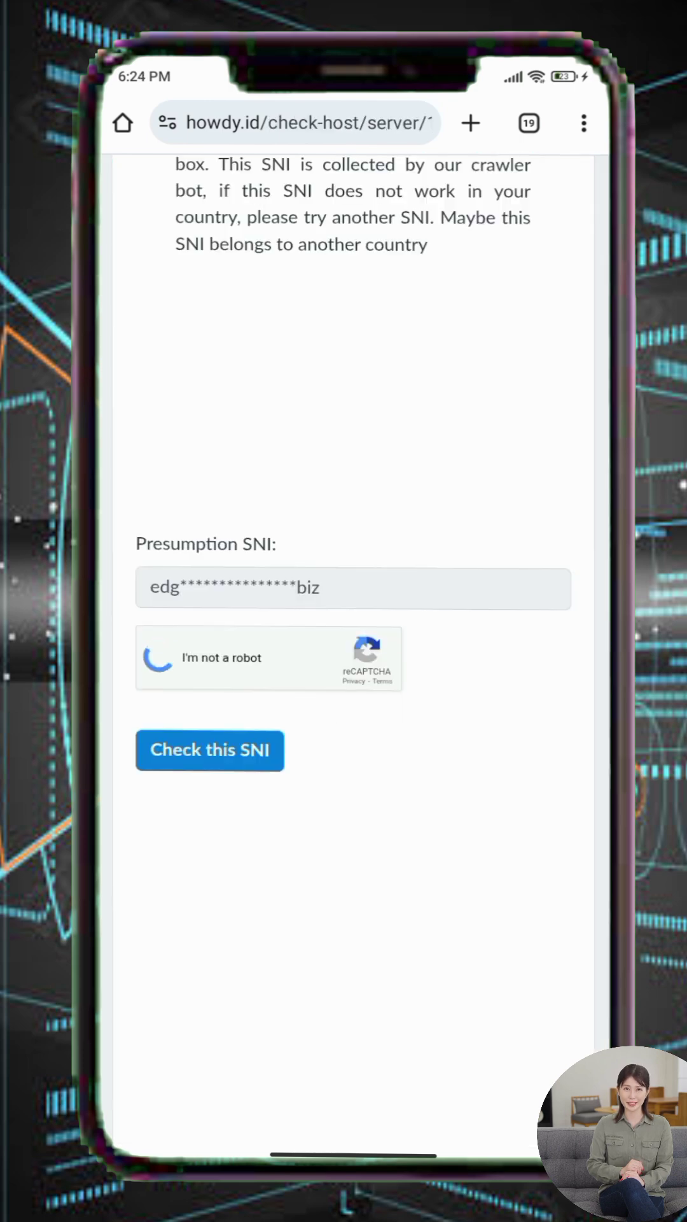
Run 'Check this SNI' on the suggested host and review the returned response.
click(210, 750)
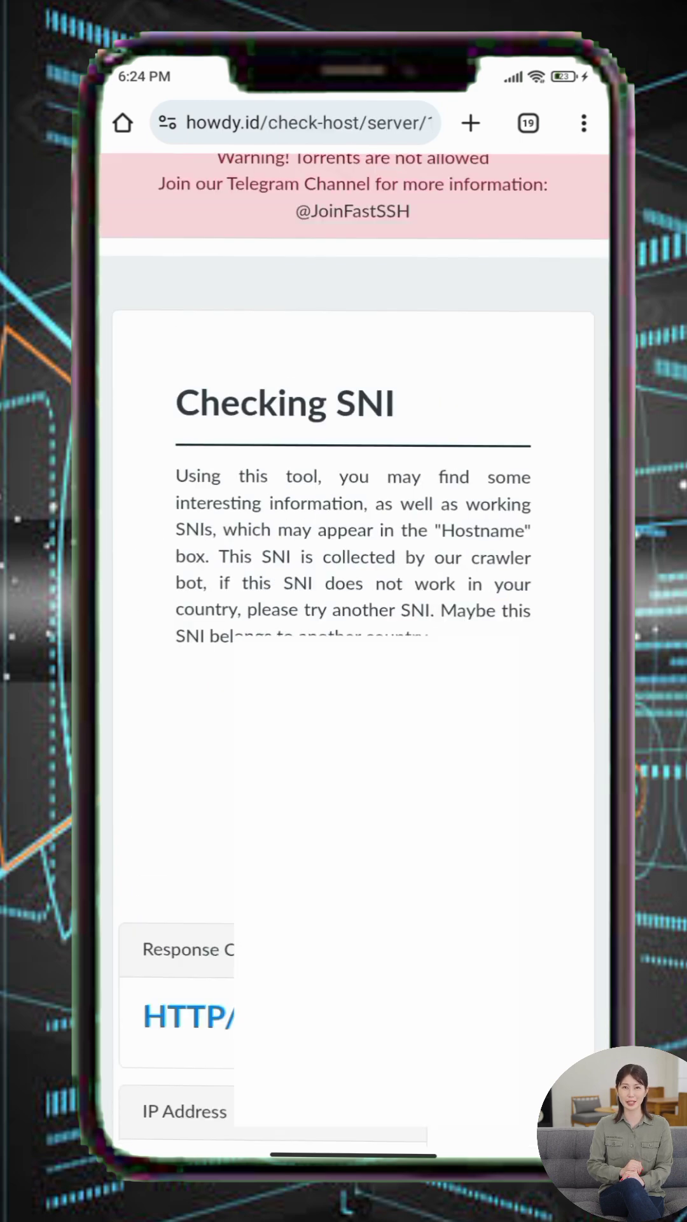
scroll(down, 3)
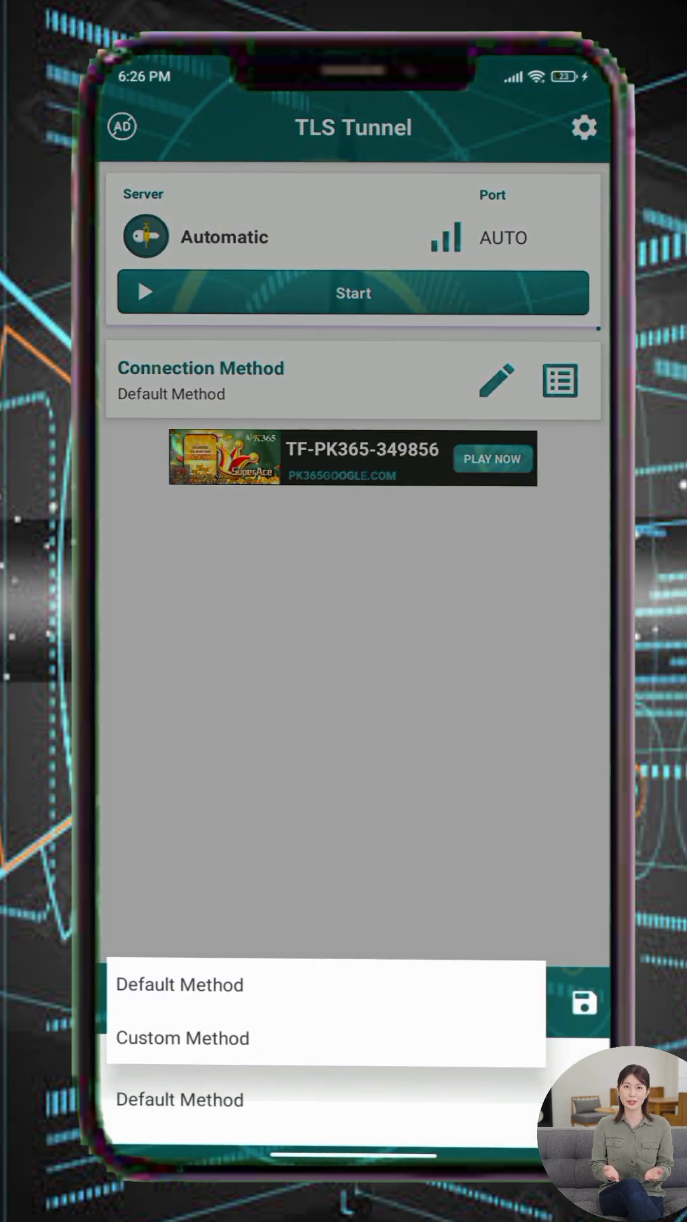
Save a Custom Method using SNI host edge.kian.cloudns.biz and start the Germany DE4 connection.
click(182, 1037)
text(edge.kian.cloudns.biz)
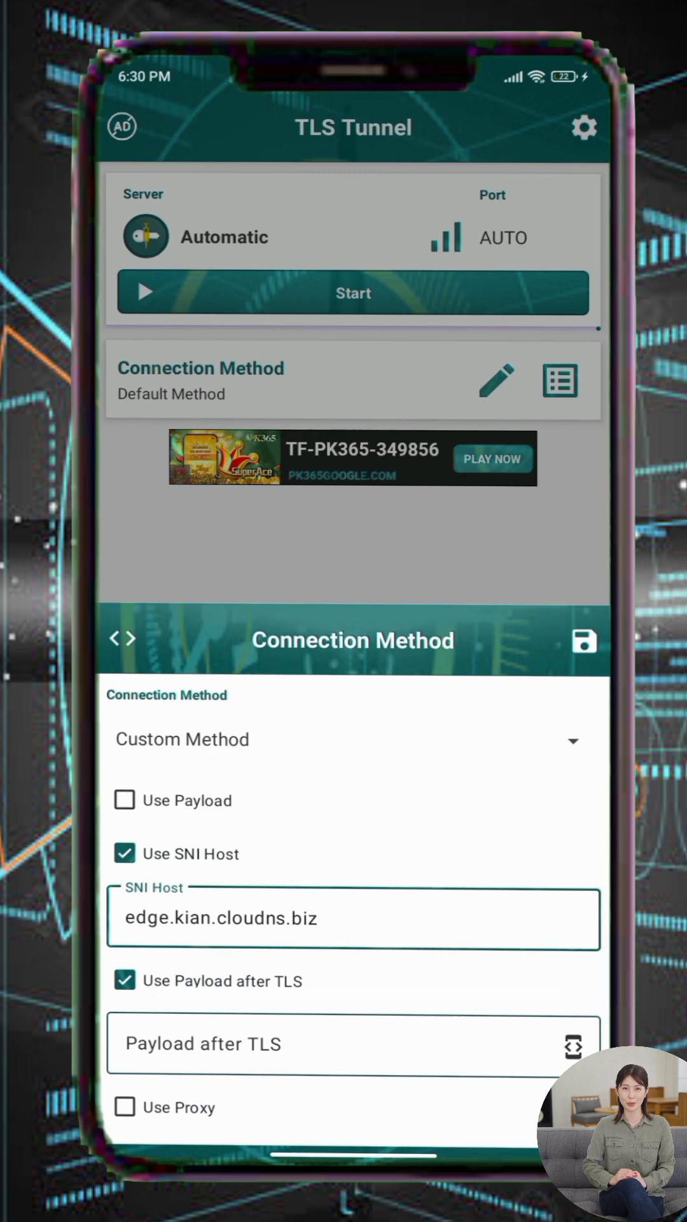
click(572, 1043)
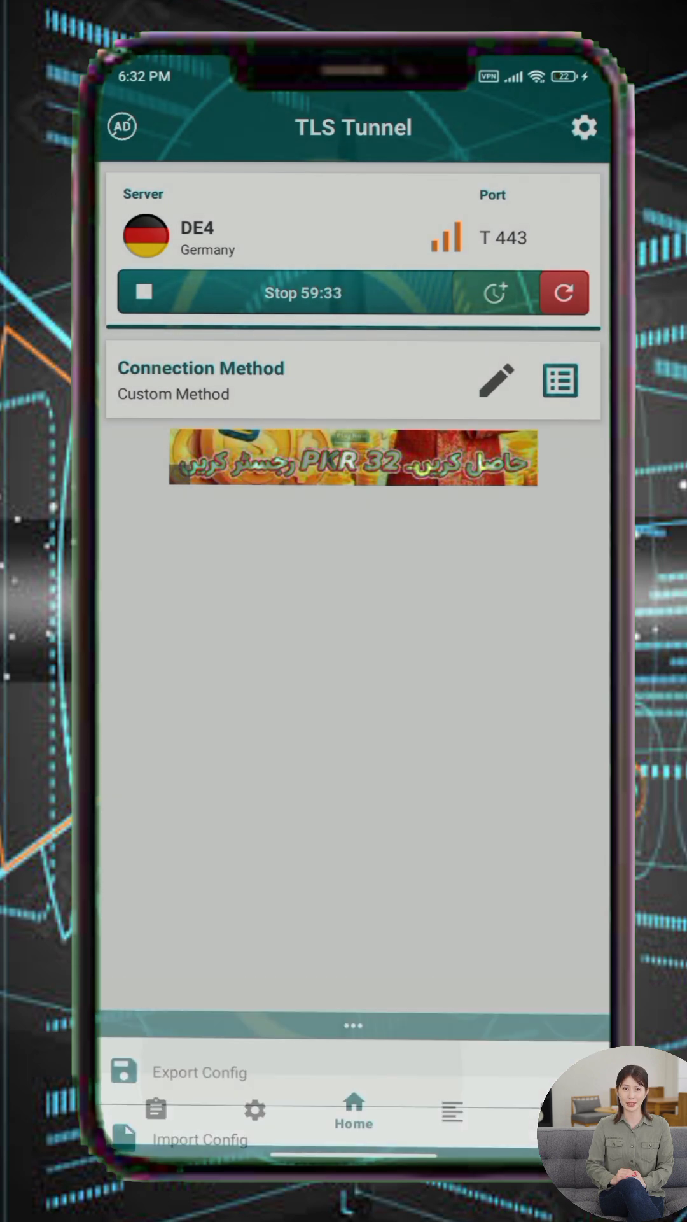
Start a config export named 'shs' from TLS Tunnel.
click(200, 1072)
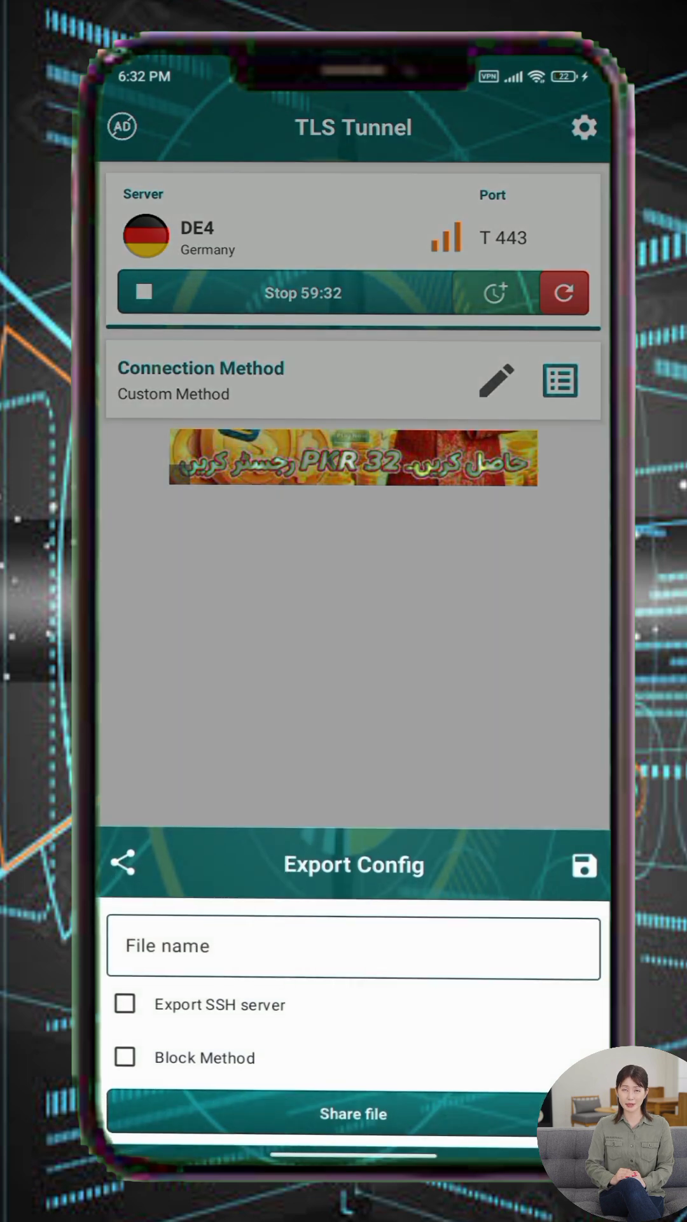
click(352, 946)
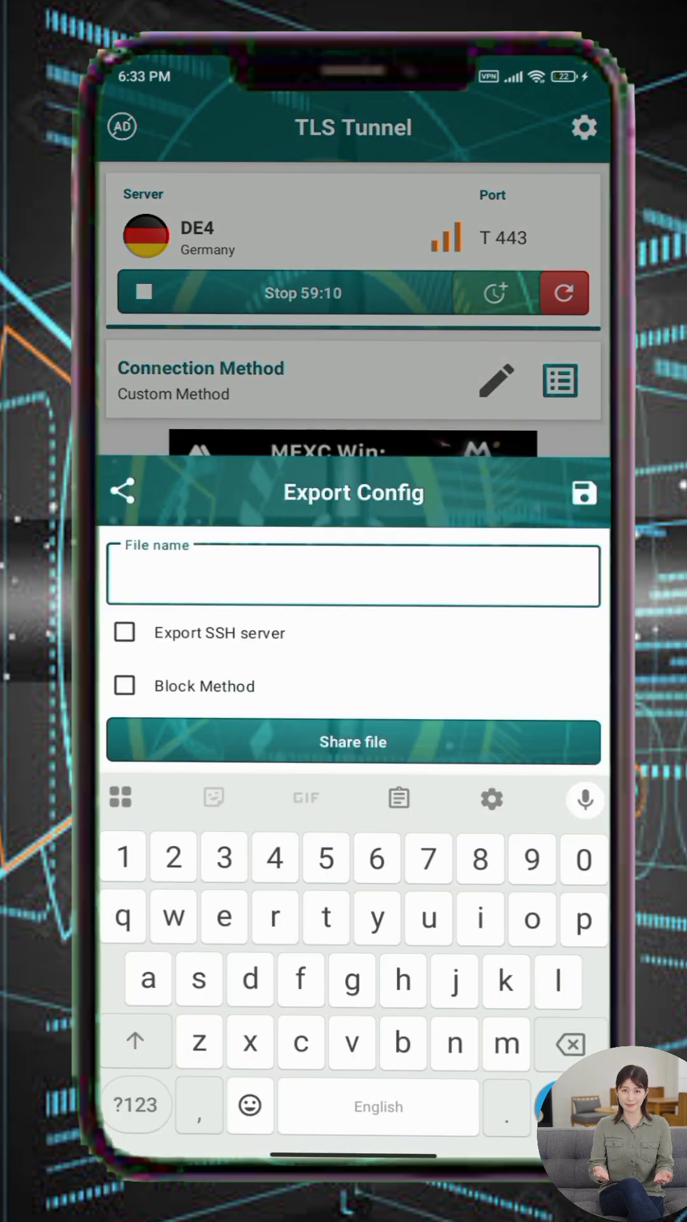
text(shs)
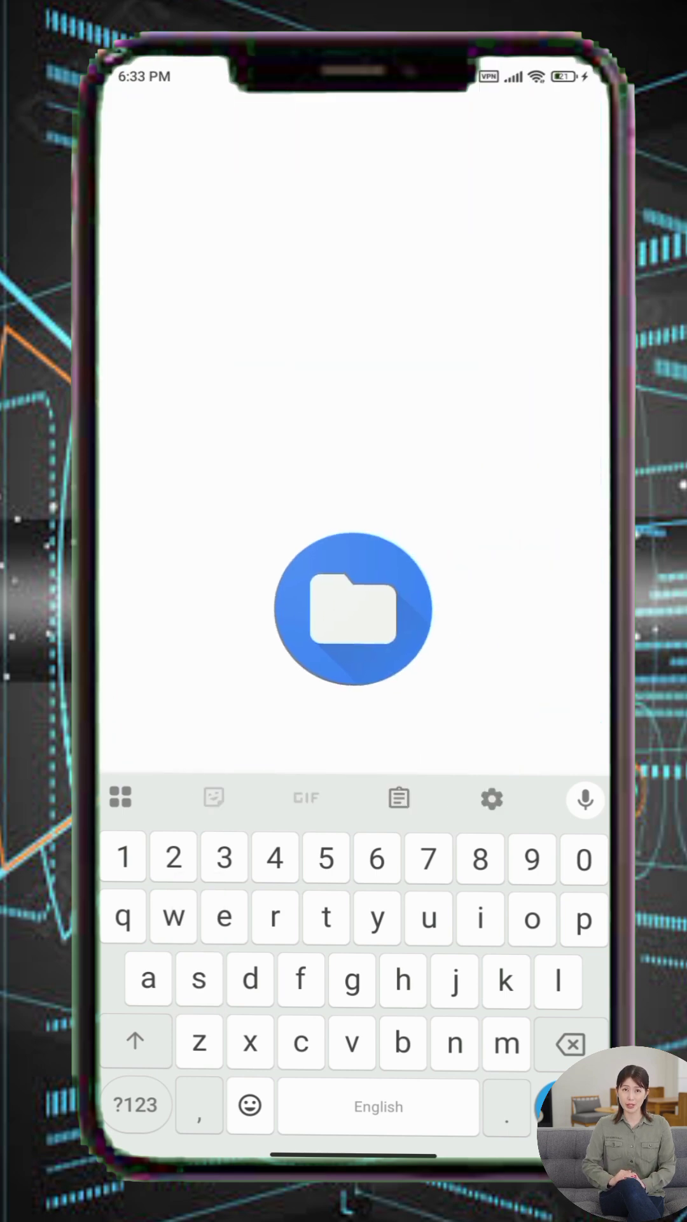
Save the exported config in the Files picker and return to the connected TLS Tunnel home screen.
click(352, 609)
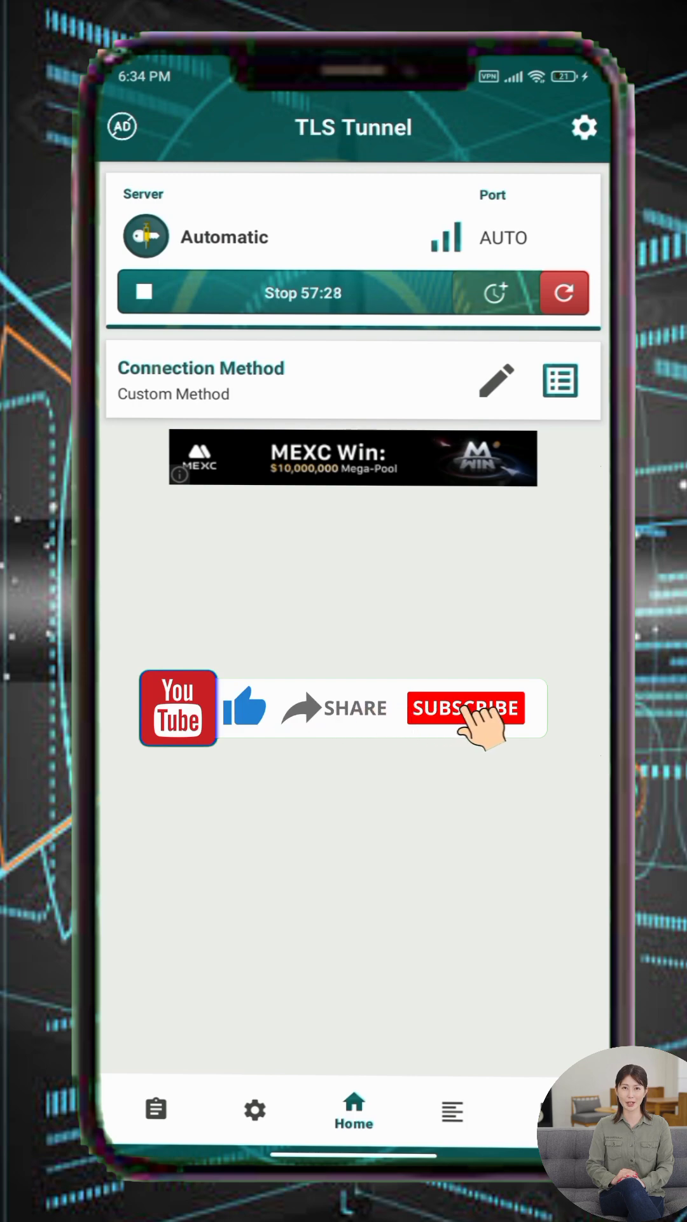
click(466, 707)
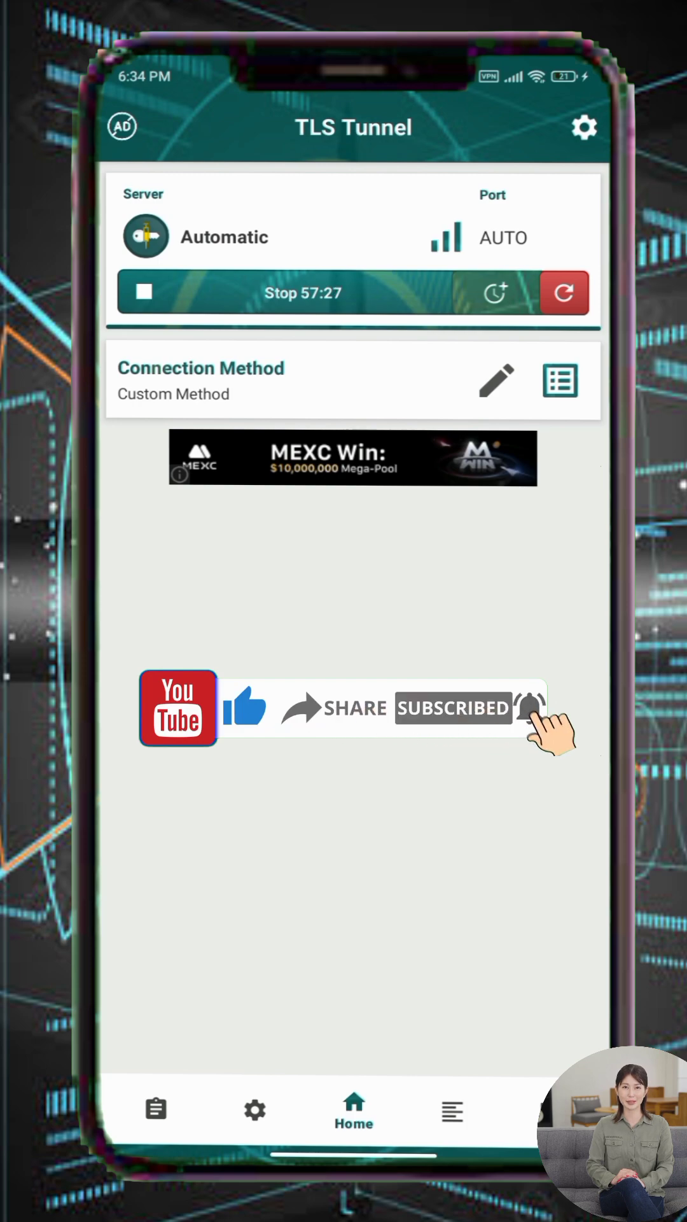